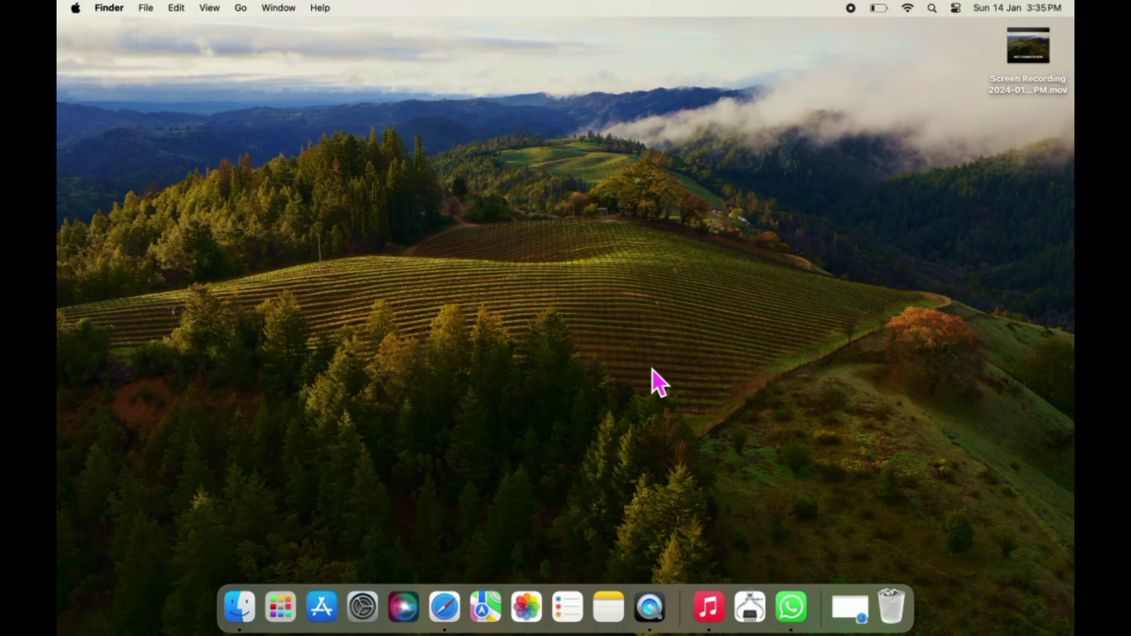
pyautogui.moveTo(622, 287)
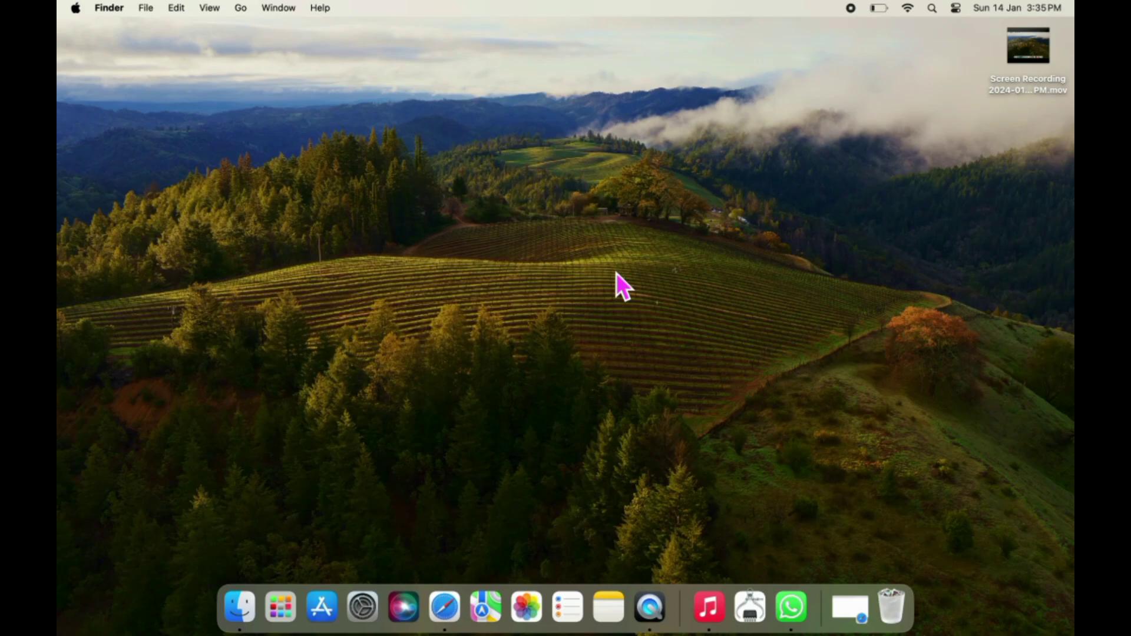
pyautogui.moveTo(663, 310)
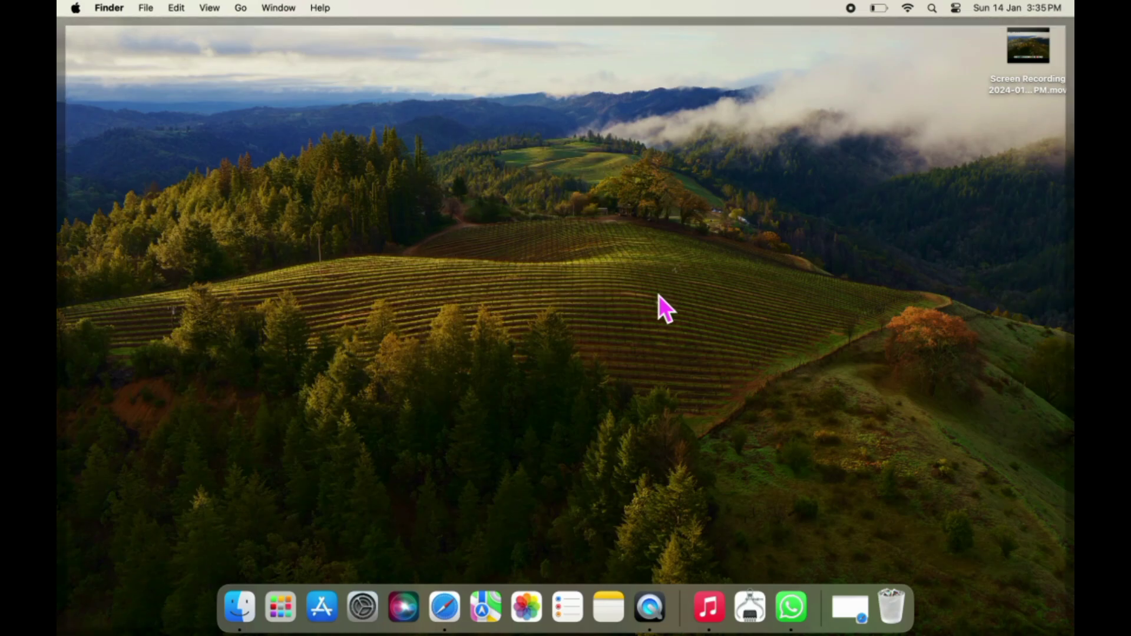
pyautogui.moveTo(240, 607)
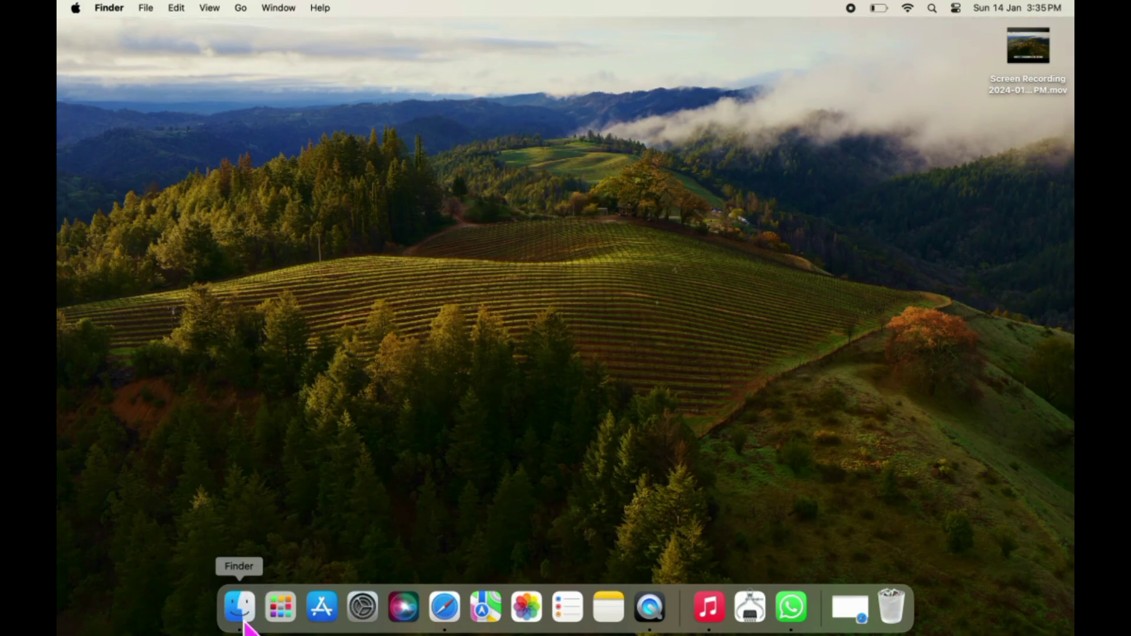
# Step: Launch WhatsApp from Finder's Applications folder to reach its chat list
pyautogui.click(239, 607)
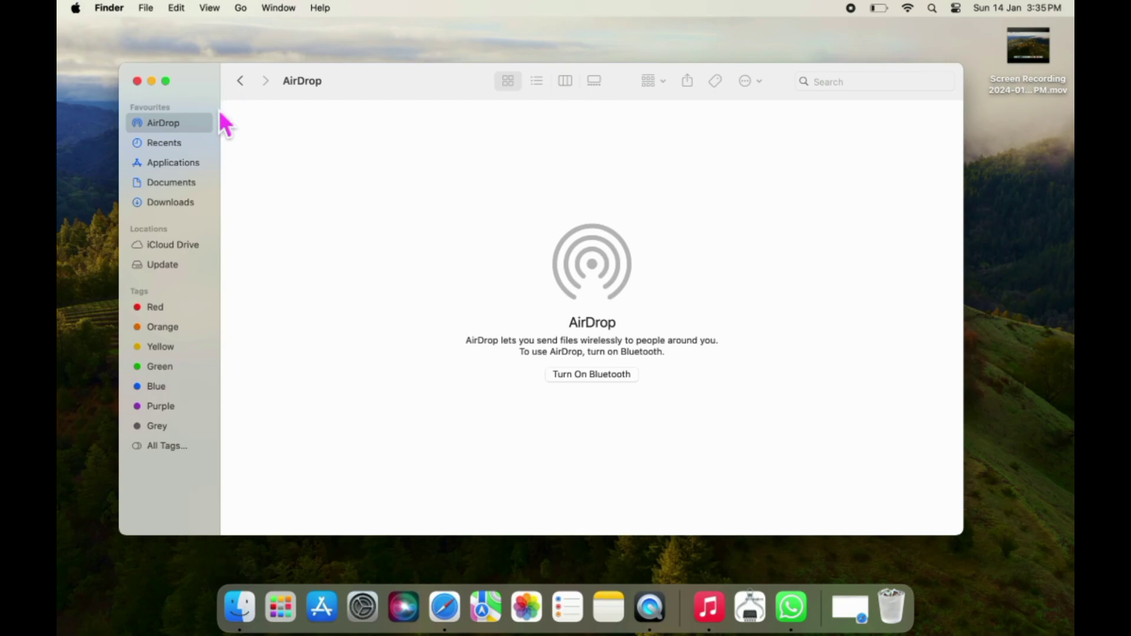
pyautogui.click(172, 162)
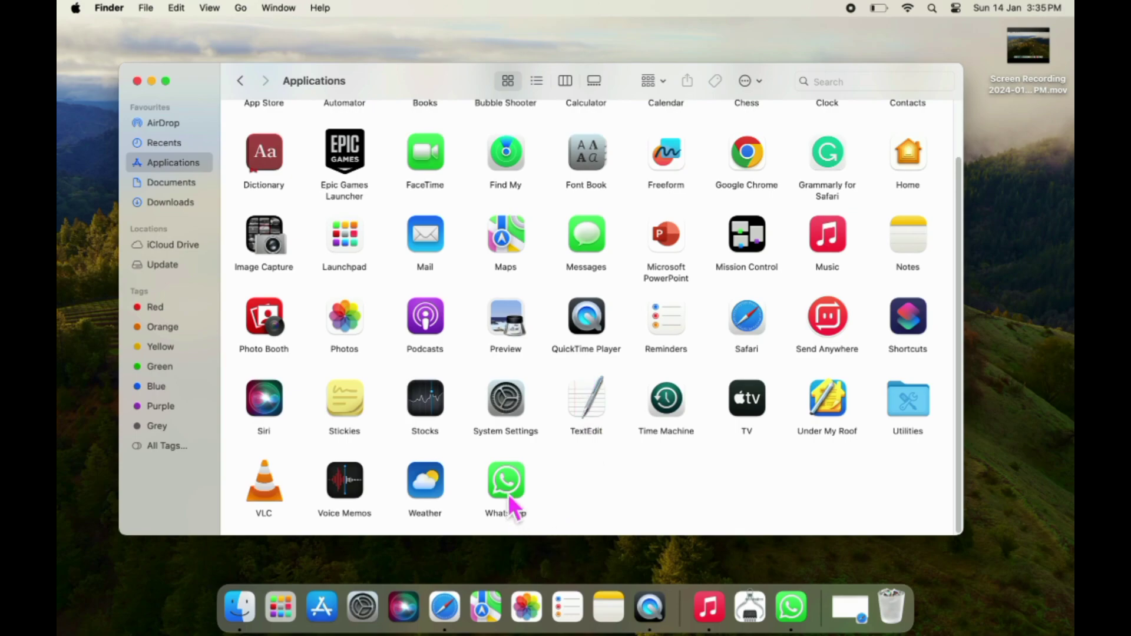
pyautogui.doubleClick(505, 480)
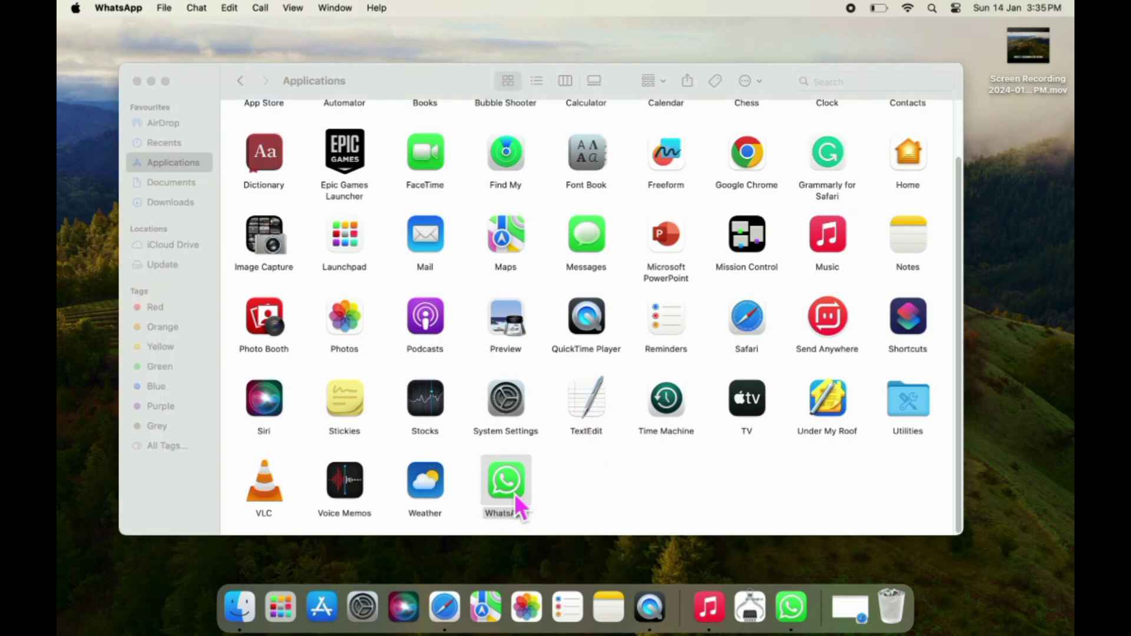
pyautogui.doubleClick(505, 480)
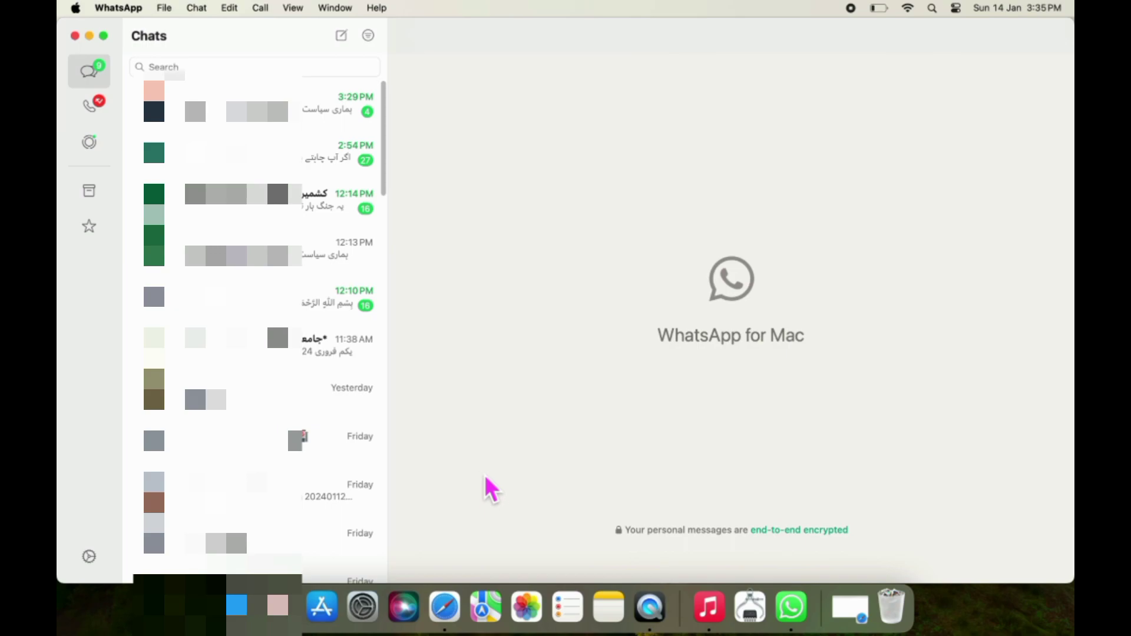
pyautogui.moveTo(99, 574)
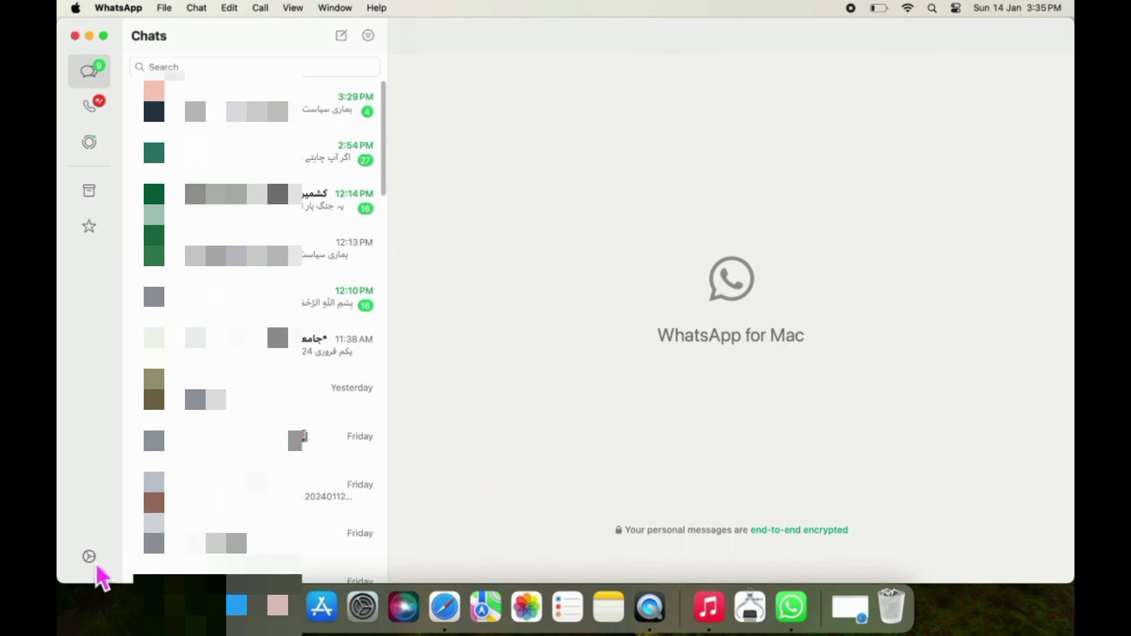
# Step: Show the Account section of WhatsApp Settings with its Log Out option
pyautogui.click(89, 557)
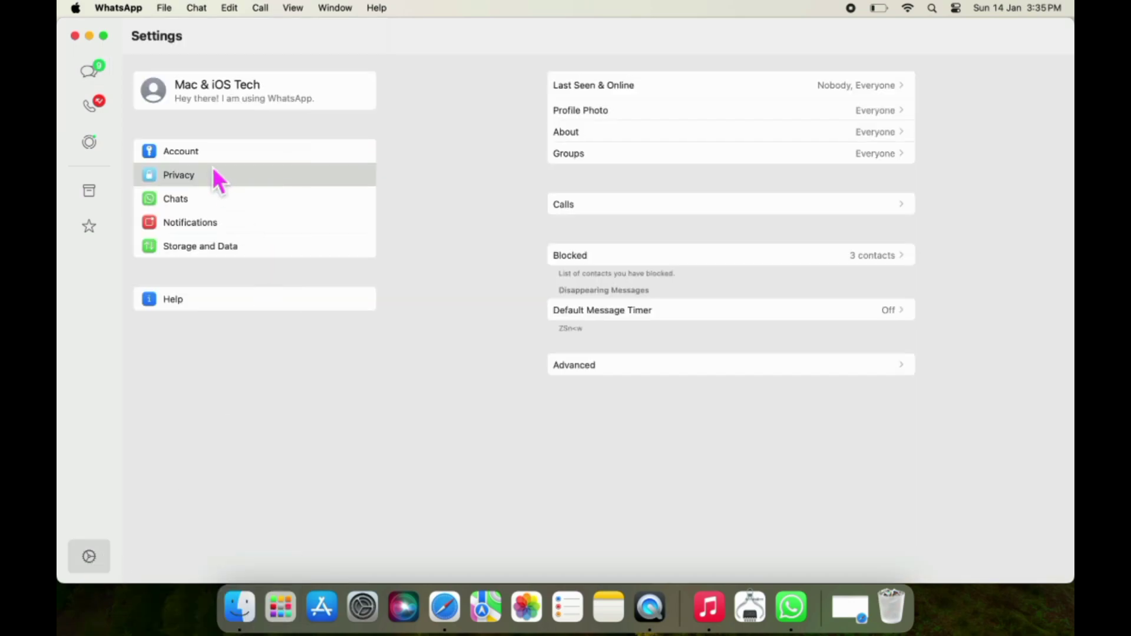
pyautogui.moveTo(210, 170)
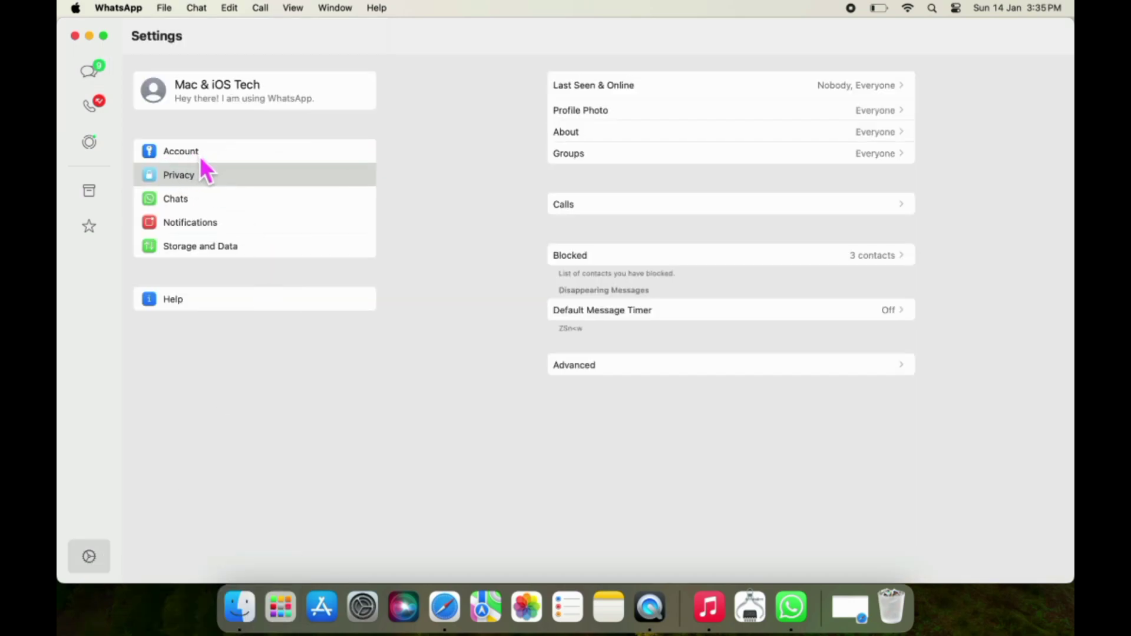
pyautogui.click(180, 151)
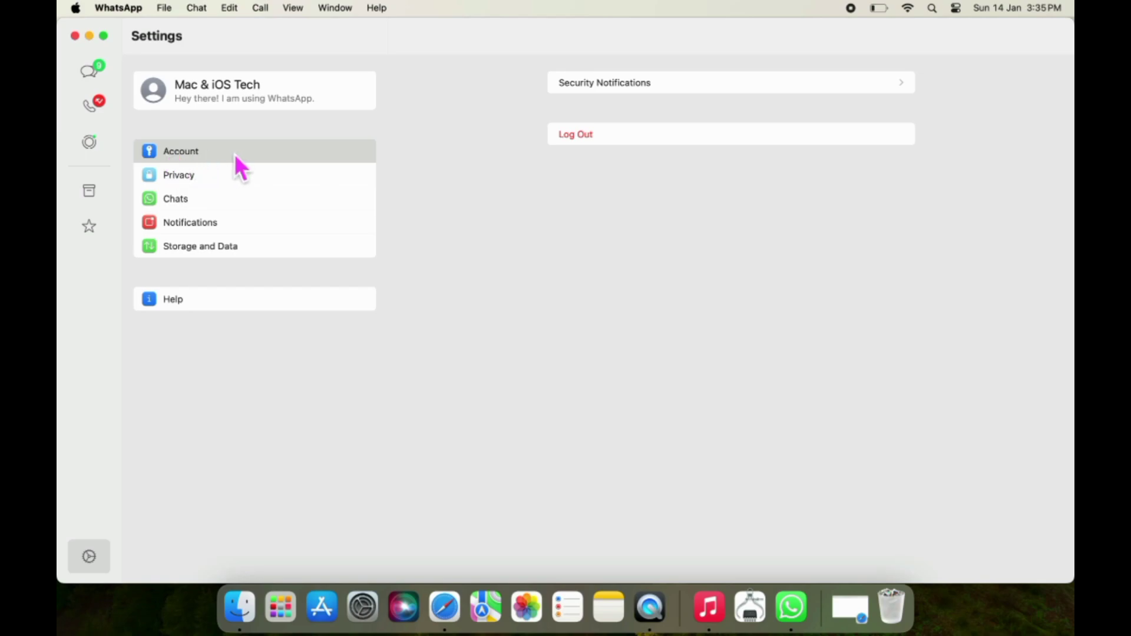
pyautogui.moveTo(588, 144)
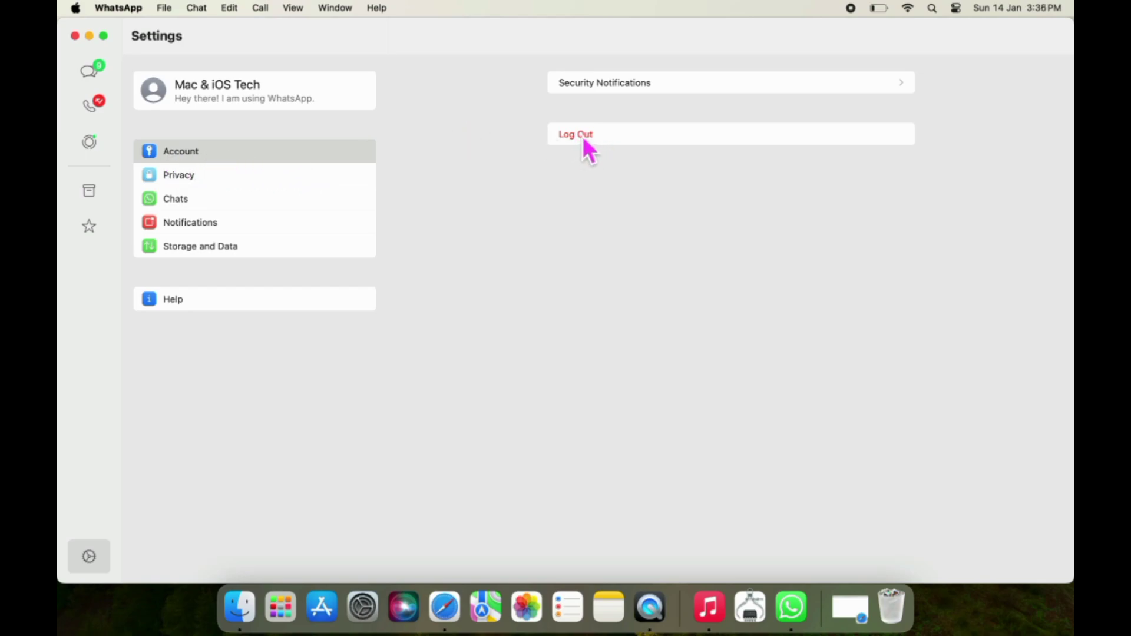
# Step: Log out, confirm it, and continue past Get Started to the phone-linking QR code
pyautogui.click(575, 134)
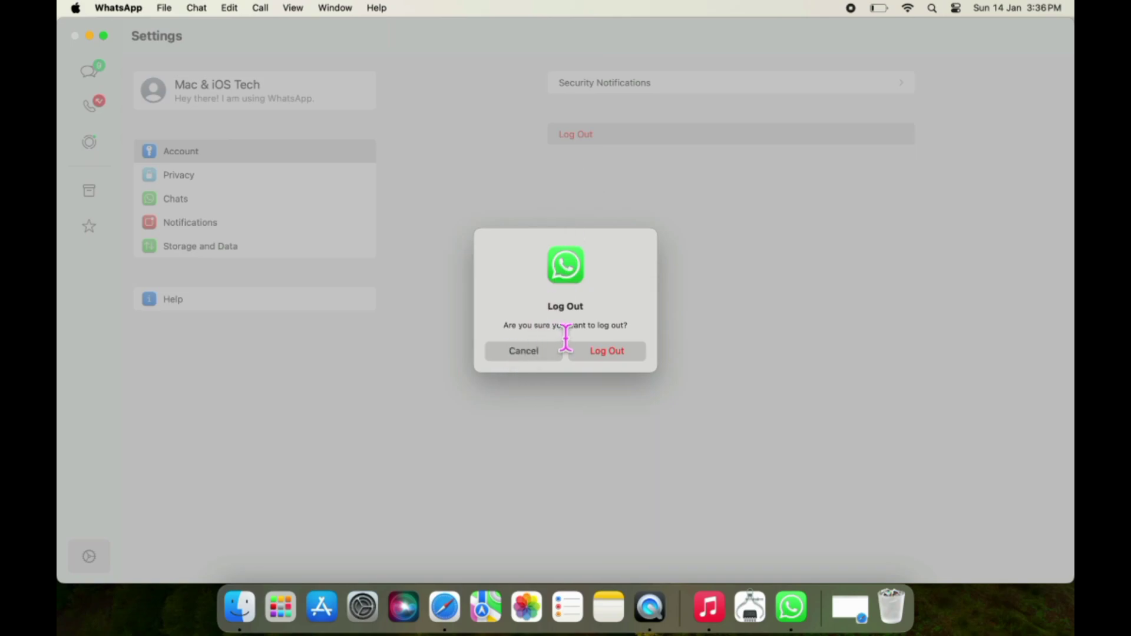
pyautogui.click(605, 351)
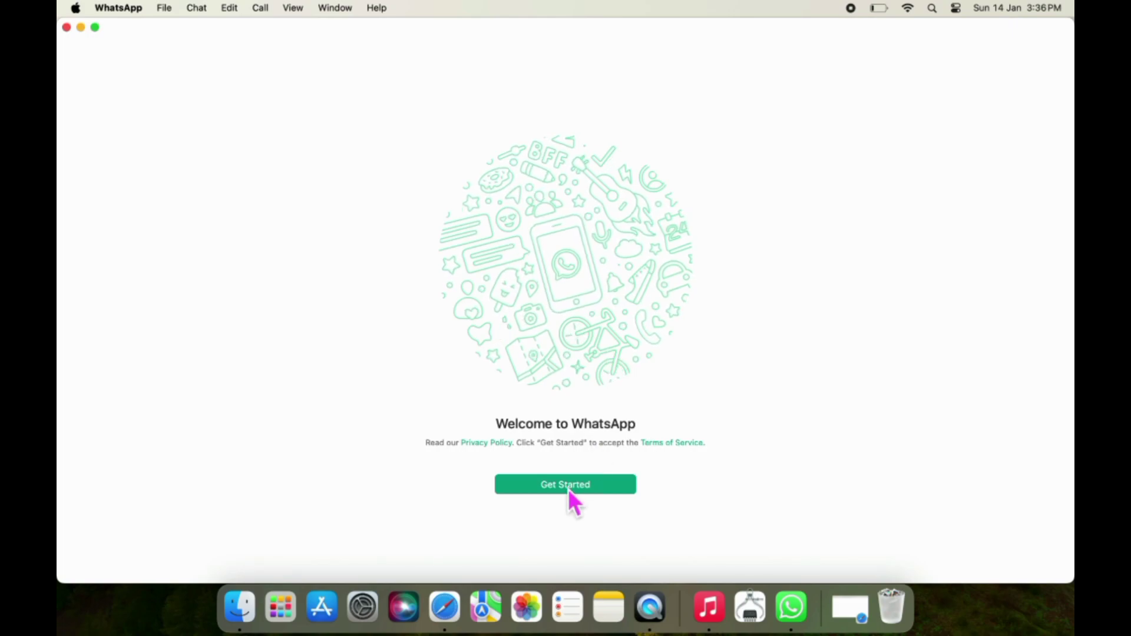
pyautogui.click(565, 484)
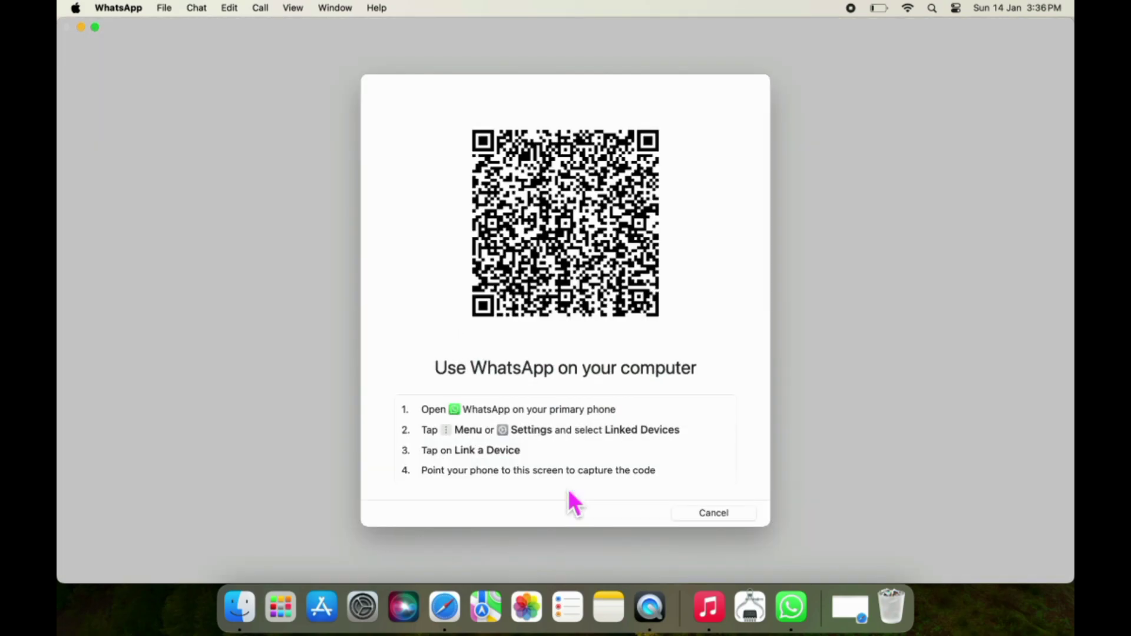